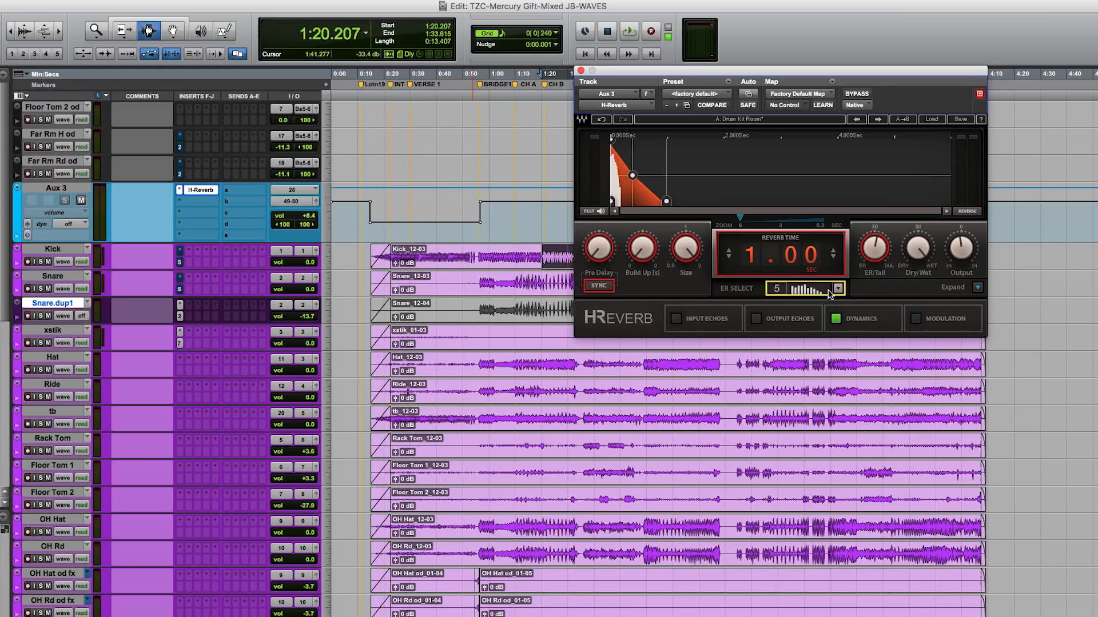
# - Choose early-reflection preset 10 from the ER Select dropdown on the drum aux reverb
pyautogui.click(802, 288)
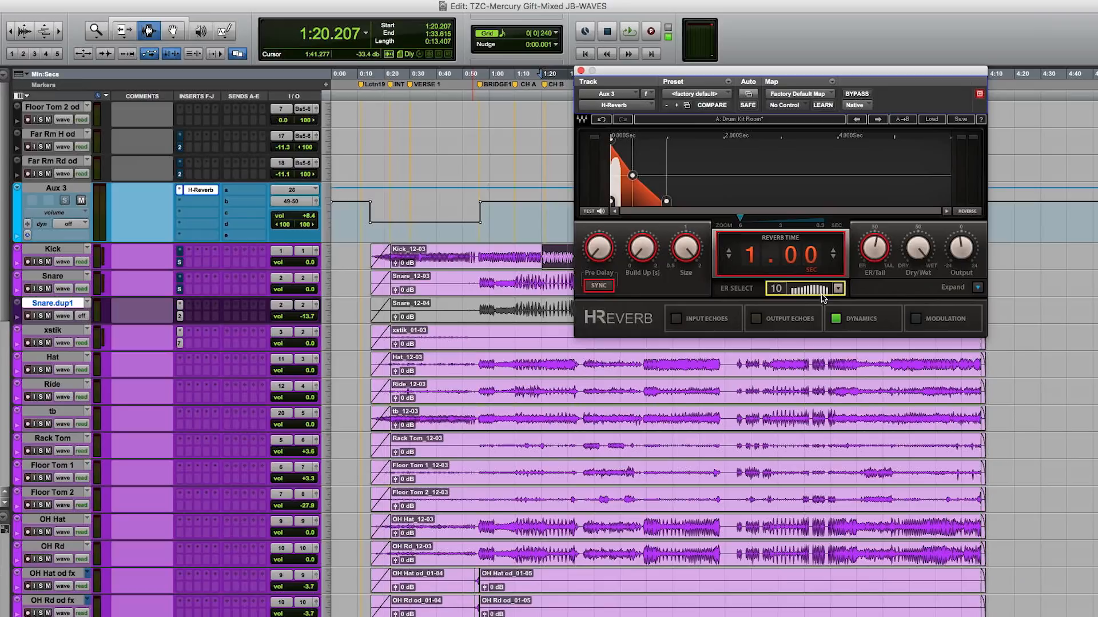
# - Drag ER Select down to preset 4, then step through 5 to land on preset 6
pyautogui.moveTo(826, 288); pyautogui.dragTo(784, 288)
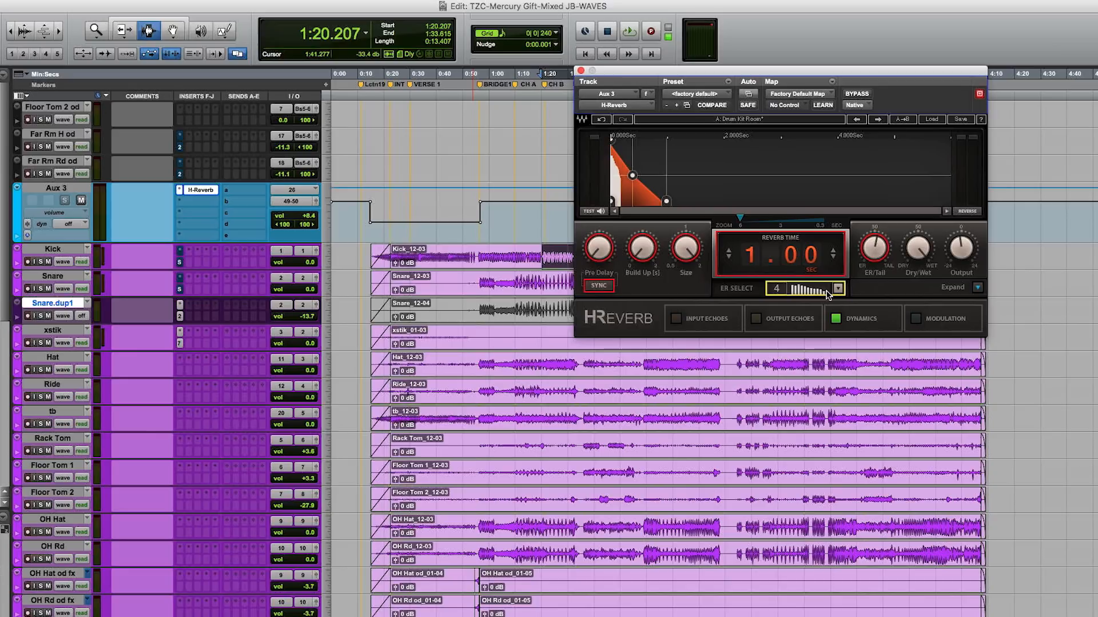
pyautogui.click(805, 288)
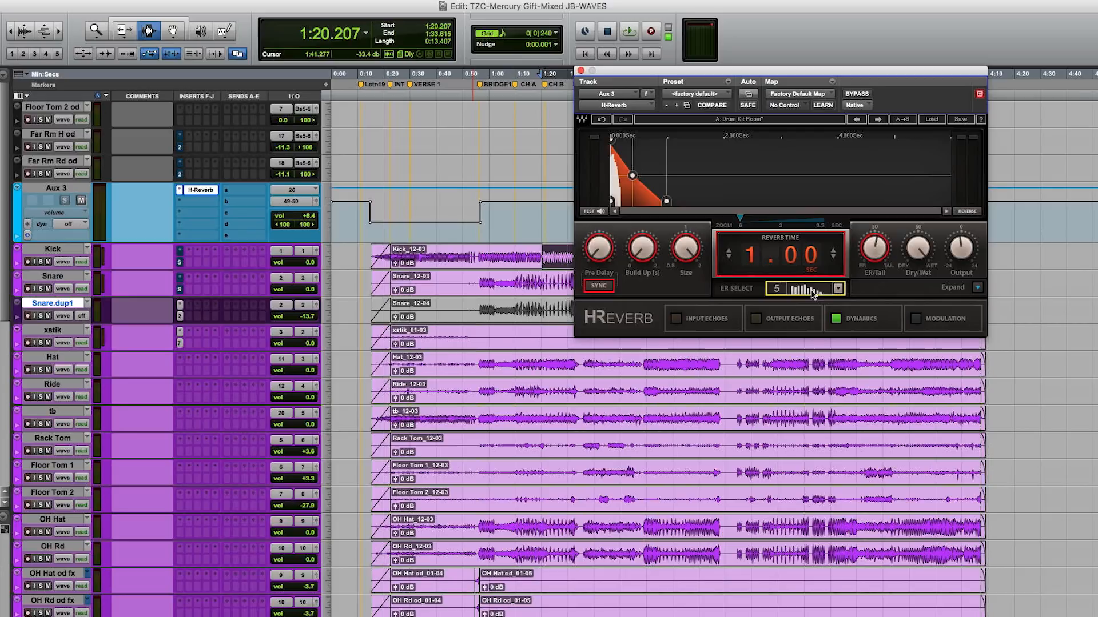
pyautogui.click(803, 288)
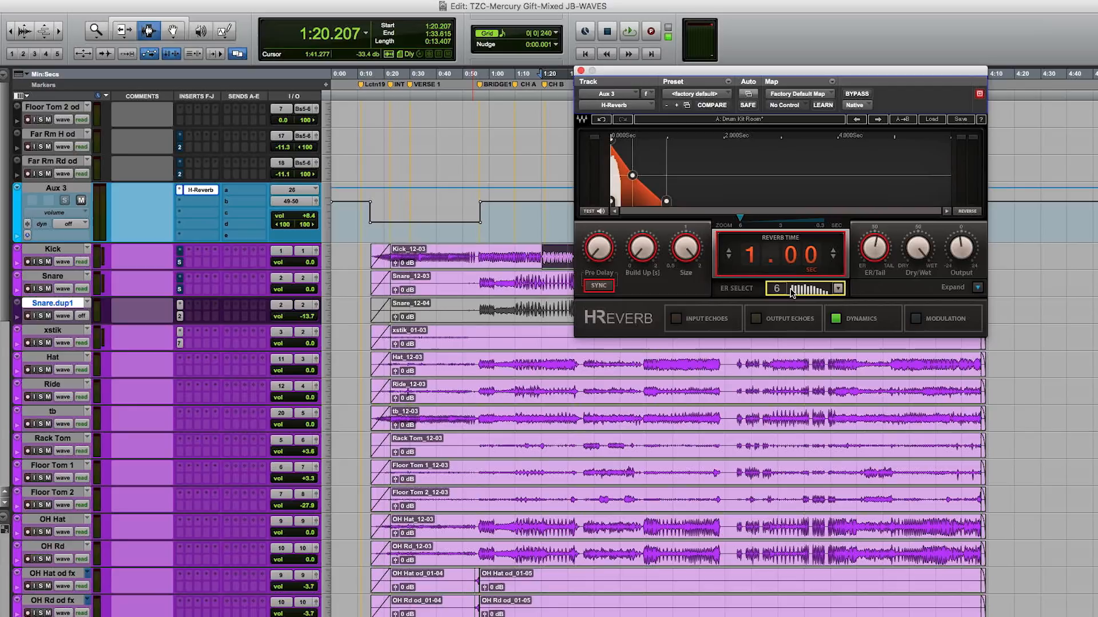